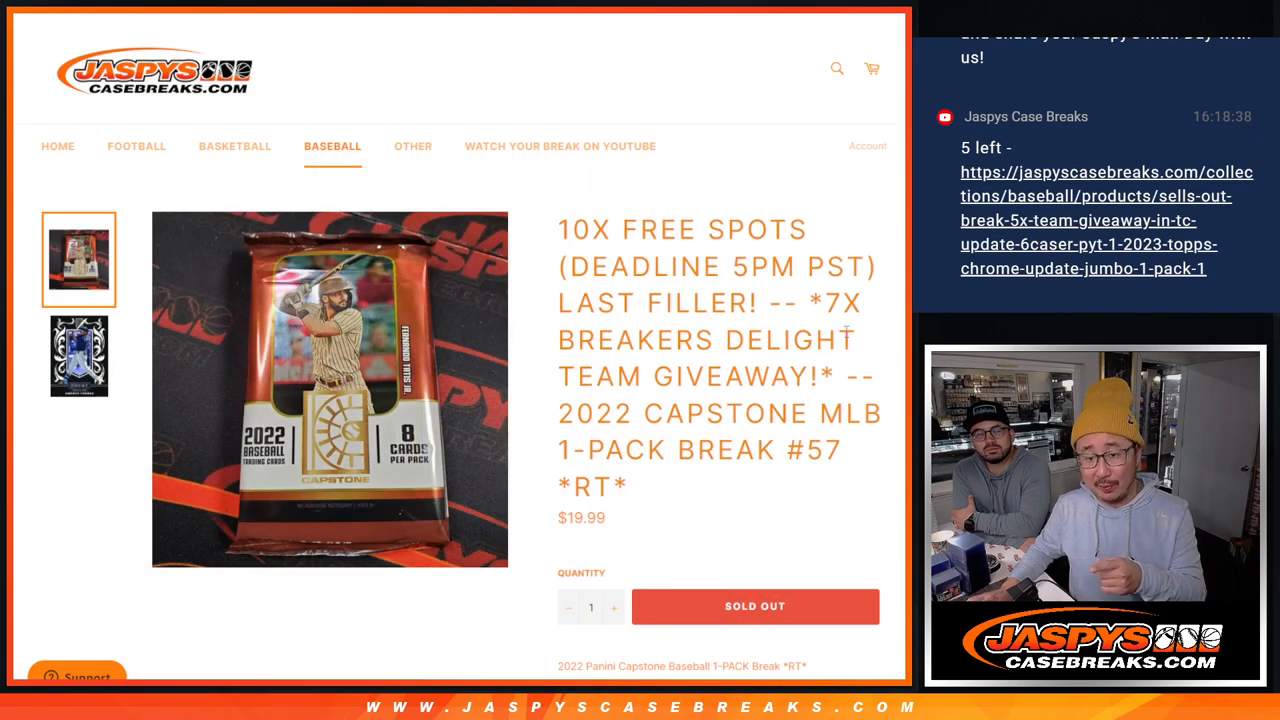
{"action": "mouse_move", "coordinate": [690, 489]}
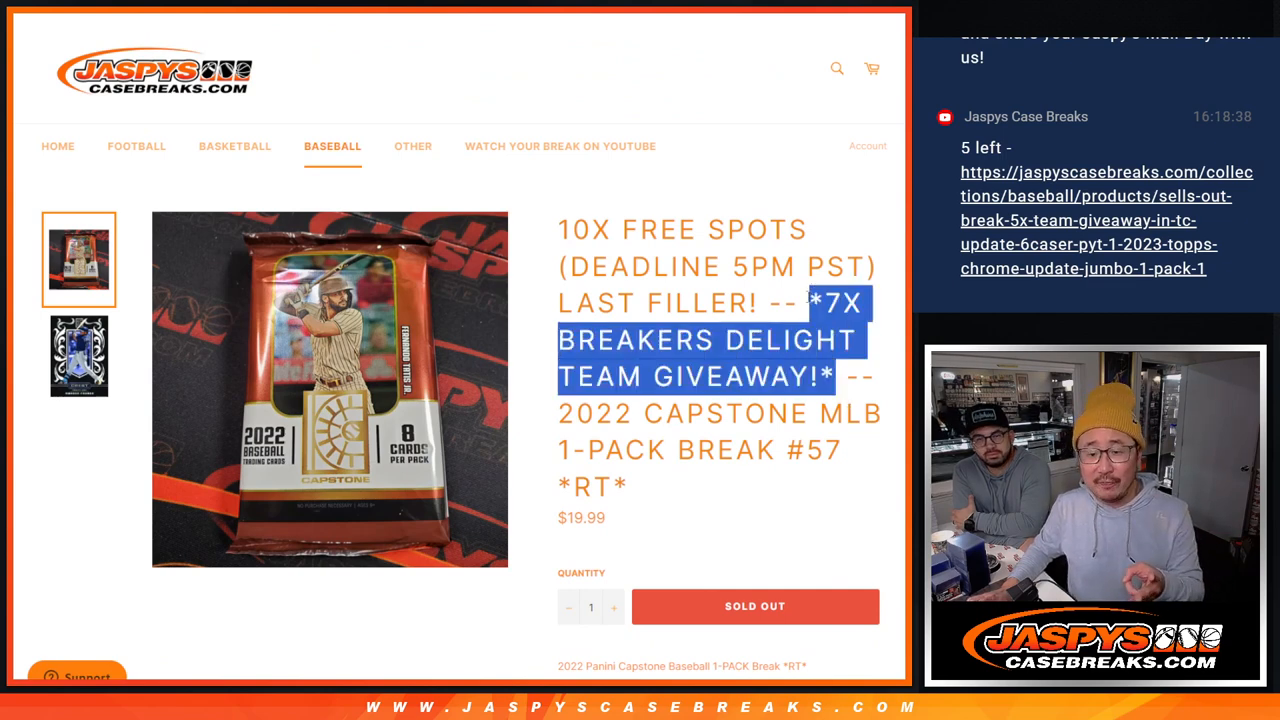
Step: Re-randomize the 20-name entrant list once more on the List Randomizer results page
{"action": "scroll", "scroll_direction": "down", "scroll_amount": 3}
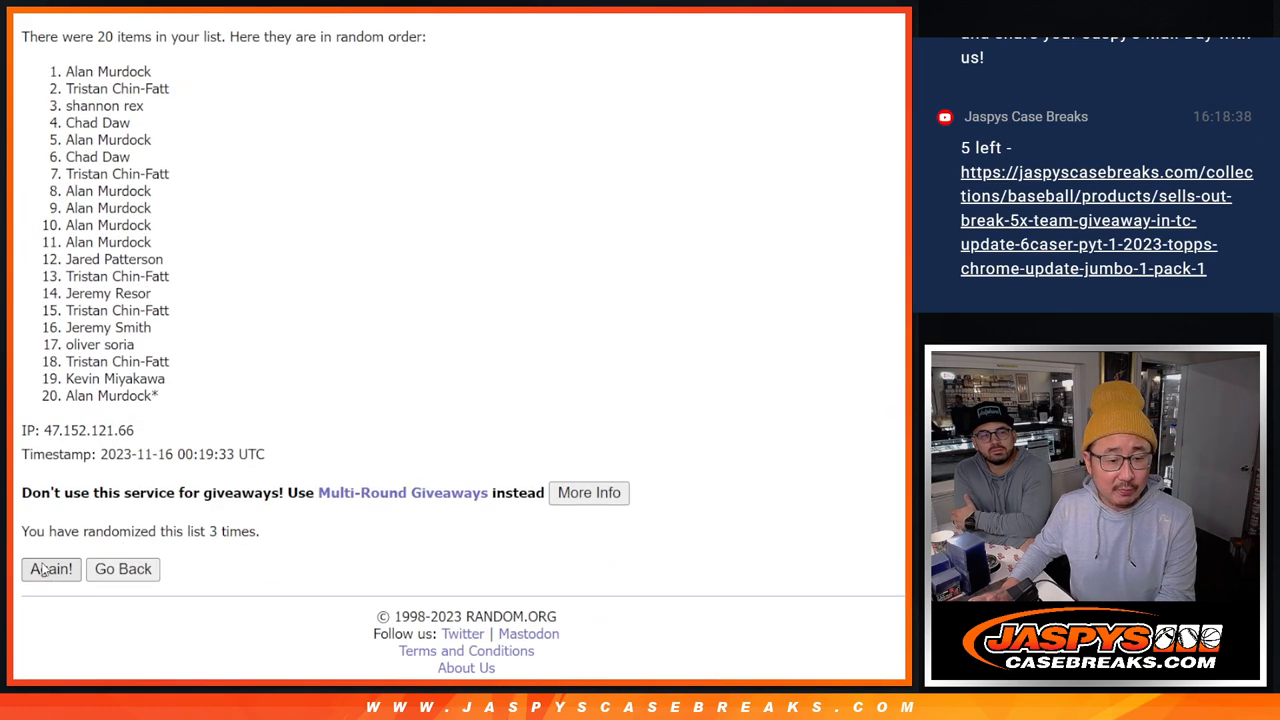
{"action": "left_click", "coordinate": [50, 569]}
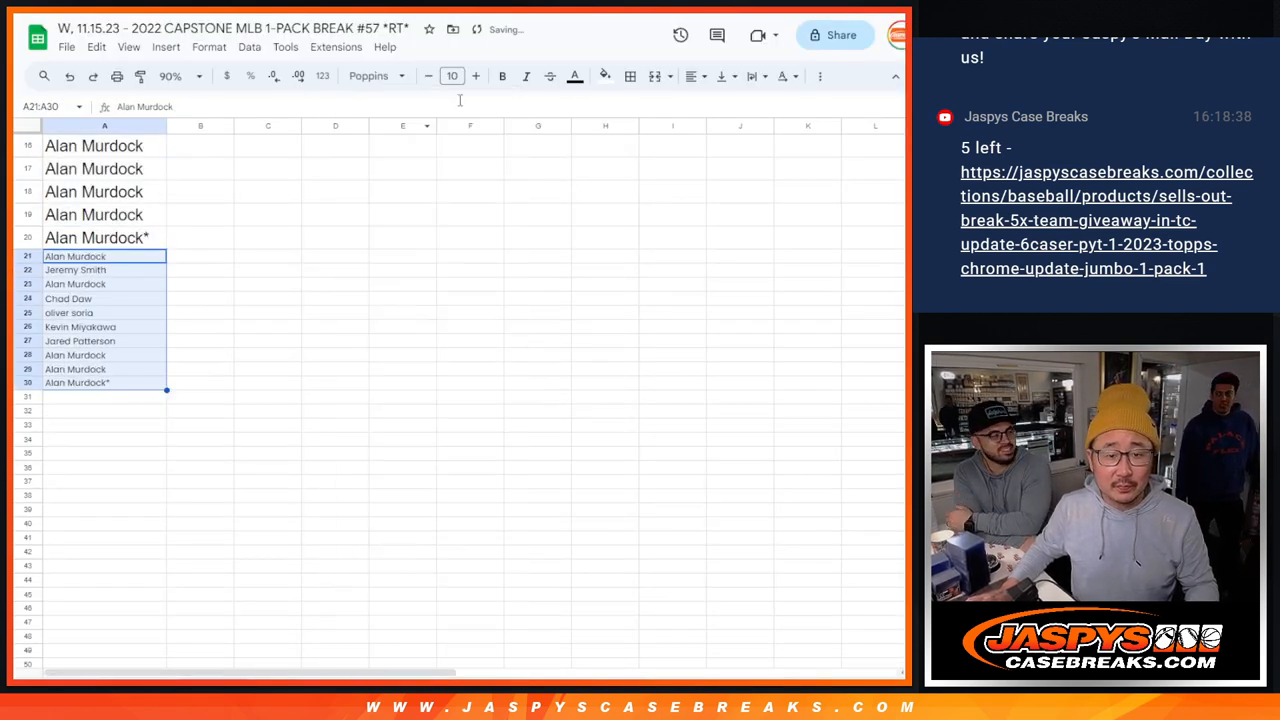
Step: Paste ten randomized names into A21:A30 below the existing entrant list
{"action": "left_click", "coordinate": [452, 76]}
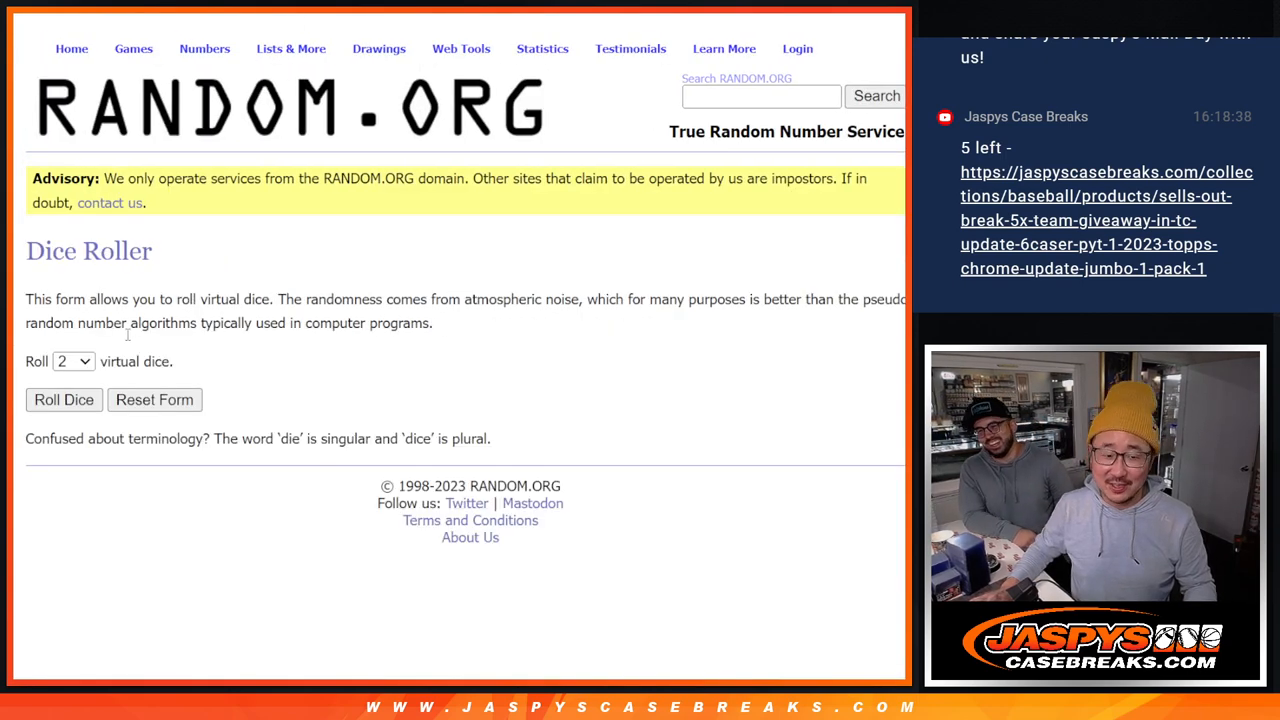
Step: Roll the two dice, then reshuffle the 30-name list toward ten randomizations
{"action": "left_click", "coordinate": [63, 400]}
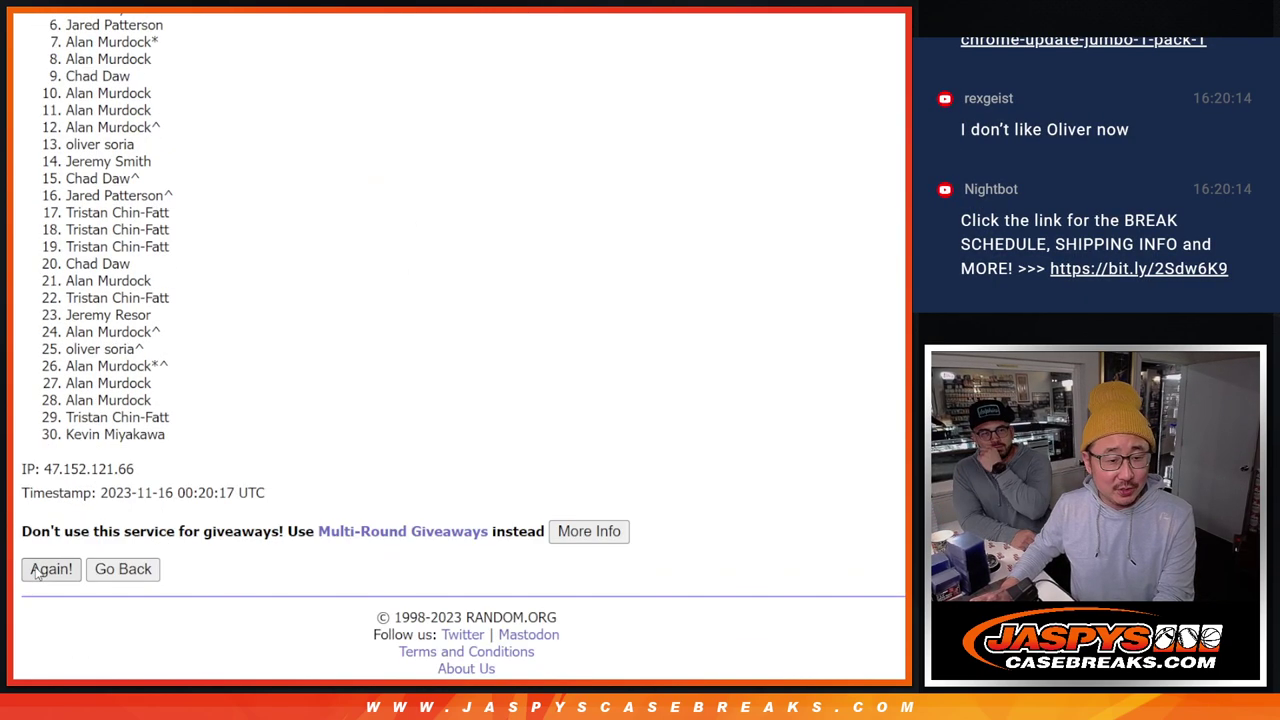
{"action": "left_click", "coordinate": [50, 569]}
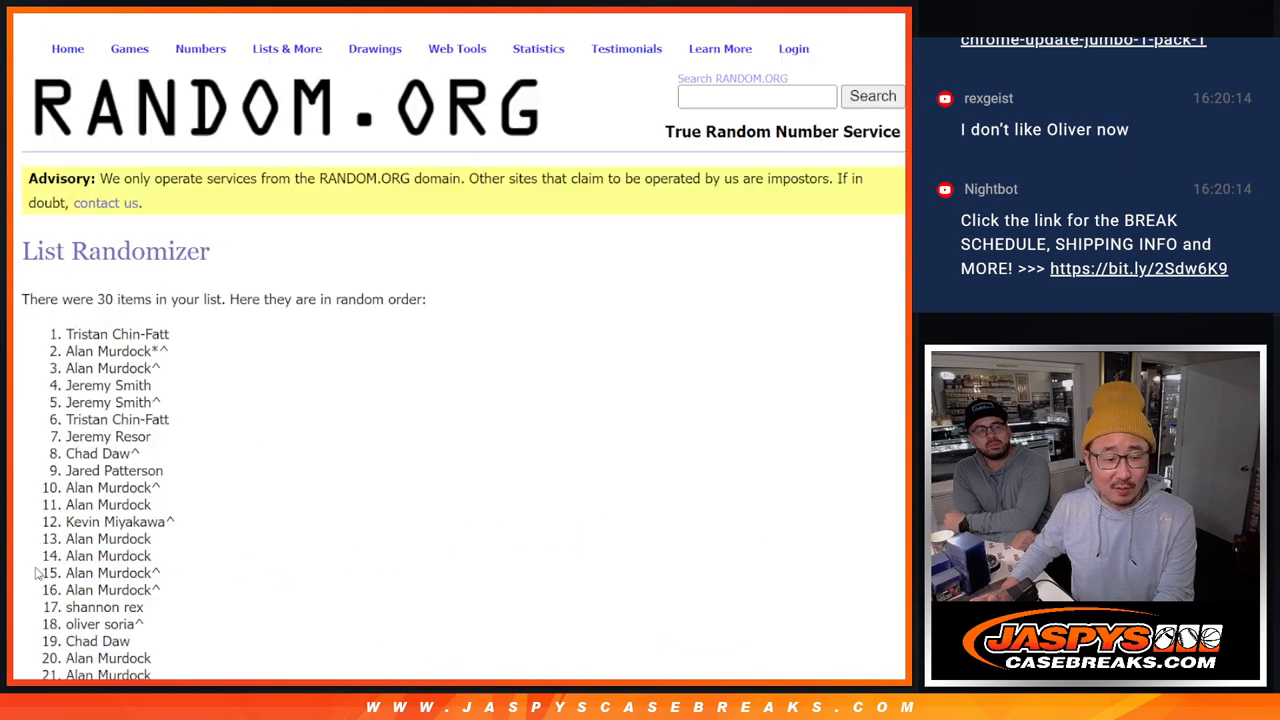
{"action": "scroll", "scroll_direction": "down", "scroll_amount": 3}
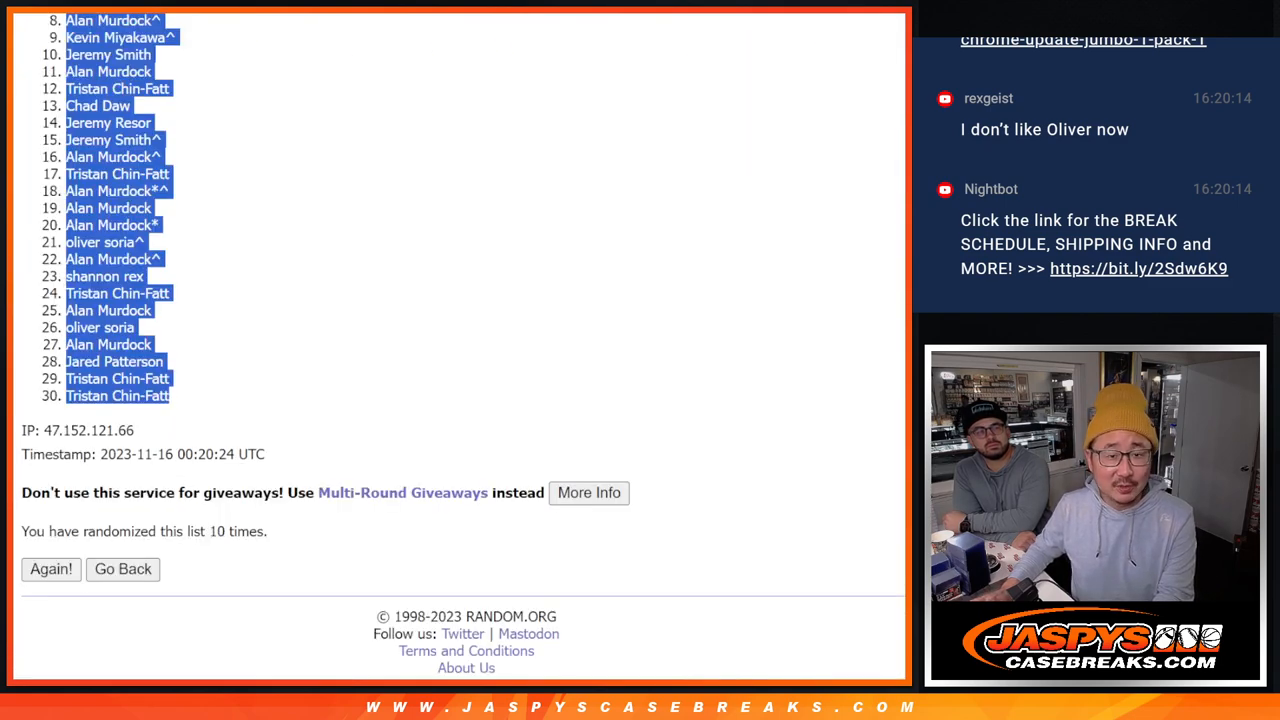
Step: Randomize the 30 MLB teams and reshuffle them six more times
{"action": "left_click", "coordinate": [122, 569]}
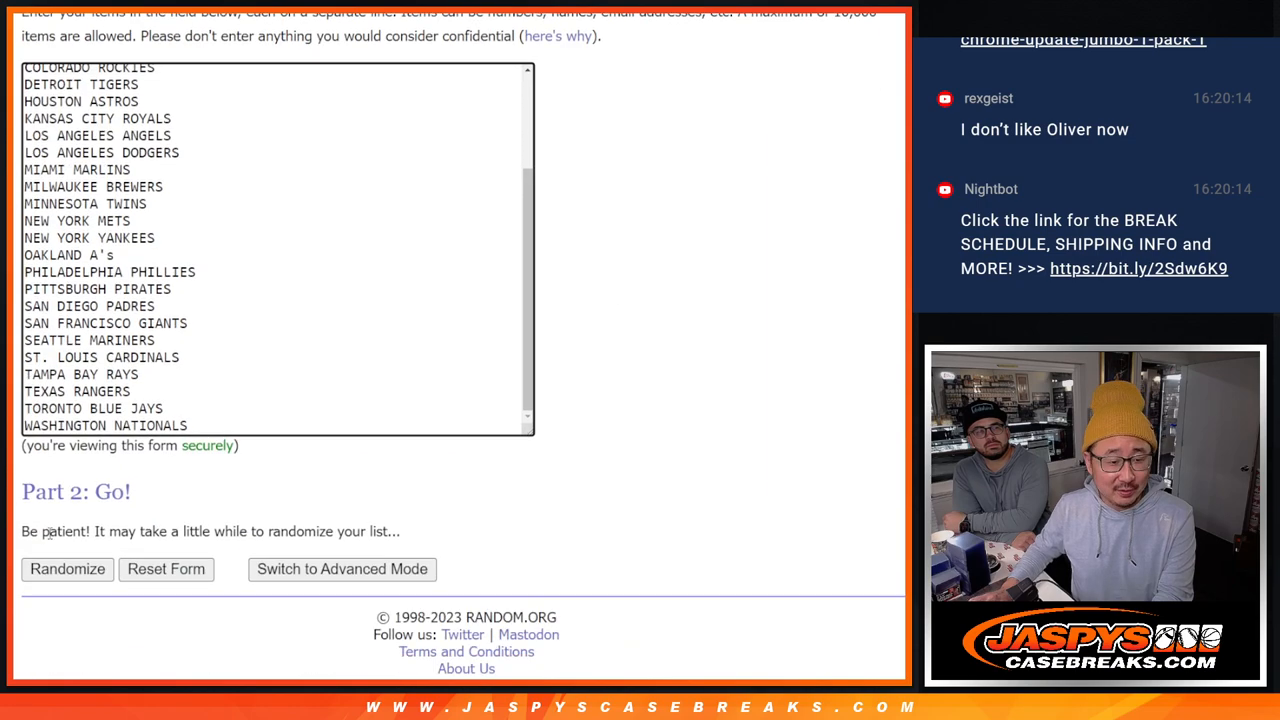
{"action": "left_click", "coordinate": [67, 569]}
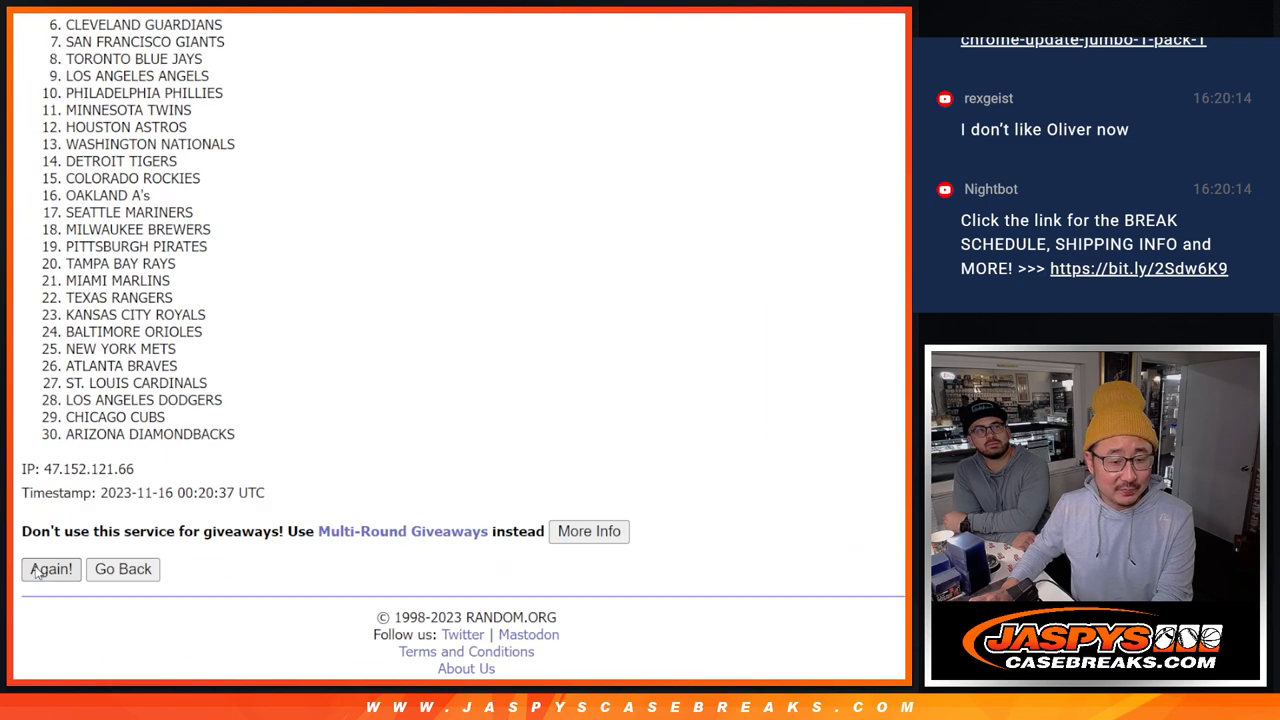
{"action": "left_click", "coordinate": [50, 569]}
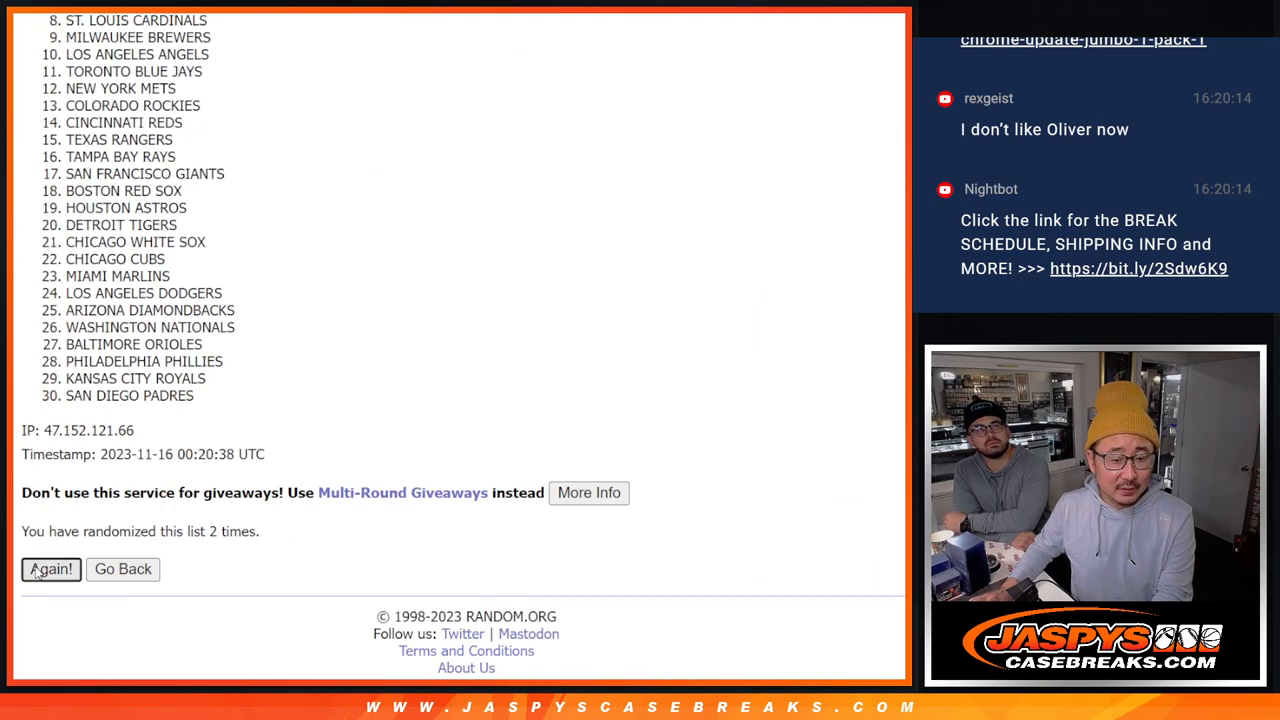
{"action": "left_click", "coordinate": [51, 569]}
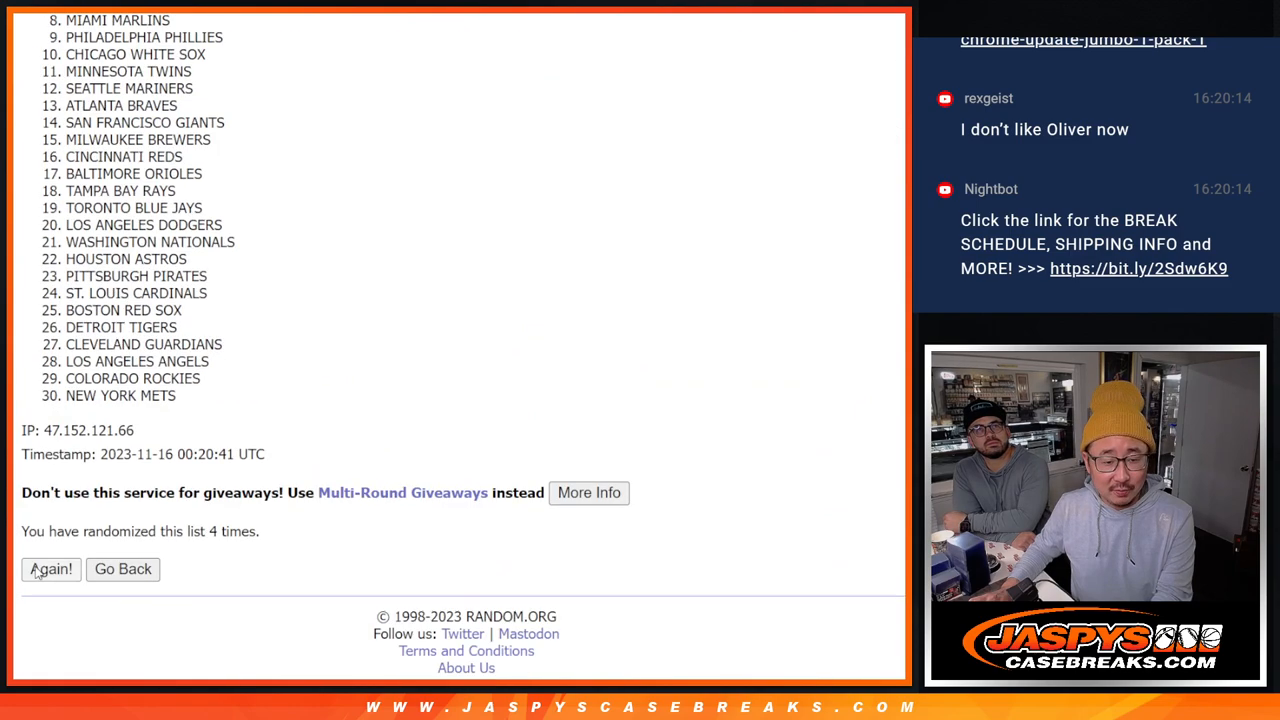
{"action": "left_click", "coordinate": [50, 569]}
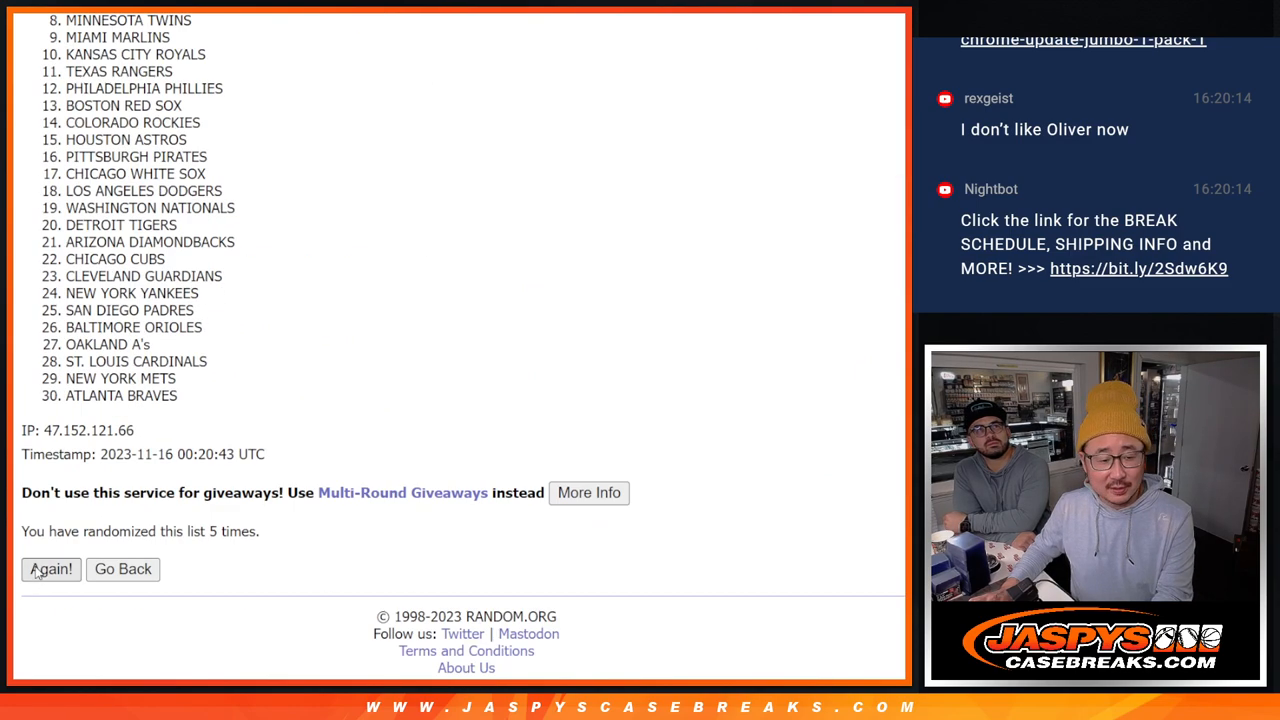
{"action": "left_click", "coordinate": [51, 569]}
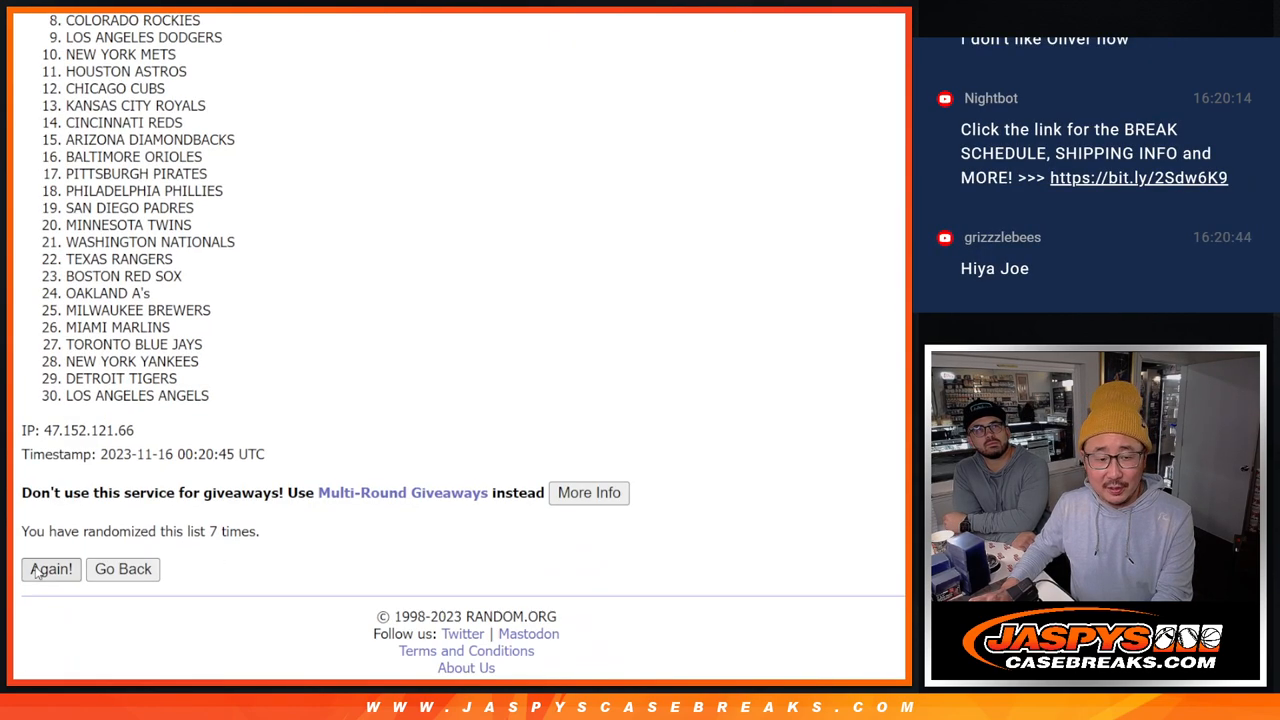
{"action": "left_click", "coordinate": [50, 569]}
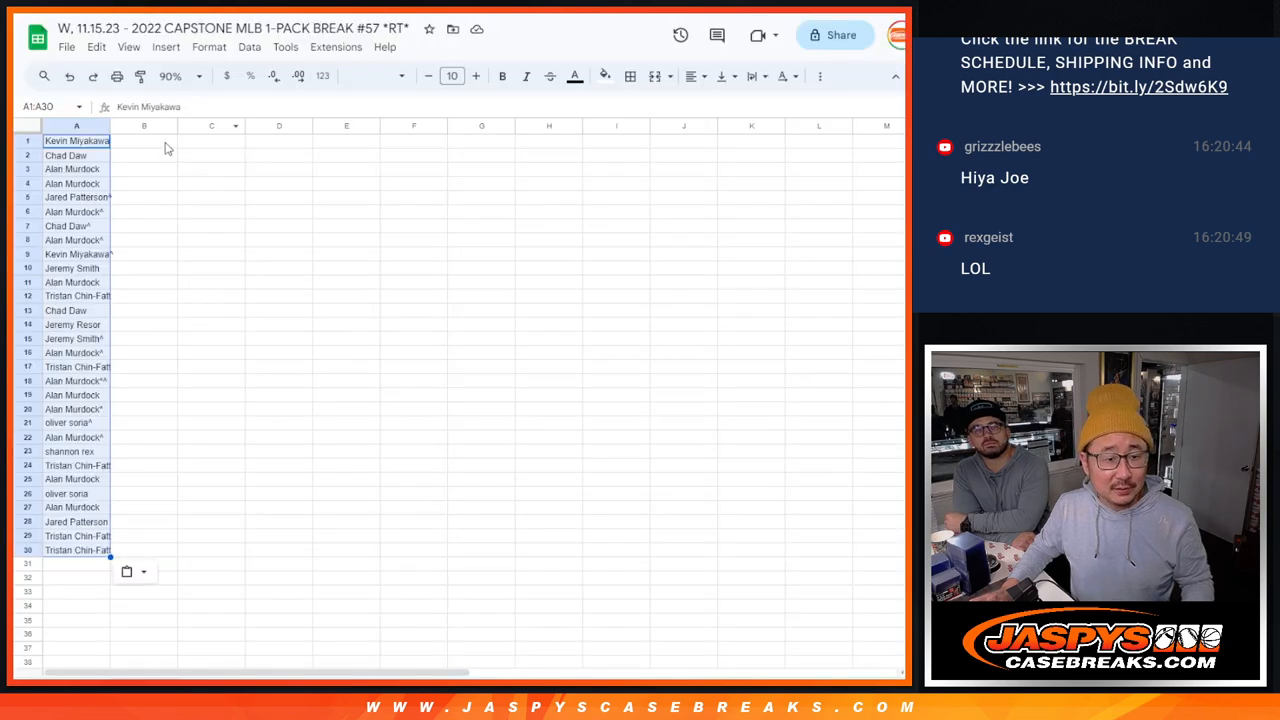
Step: Place the shuffled teams in column B beside the names and enlarge all text
{"action": "left_click", "coordinate": [378, 76]}
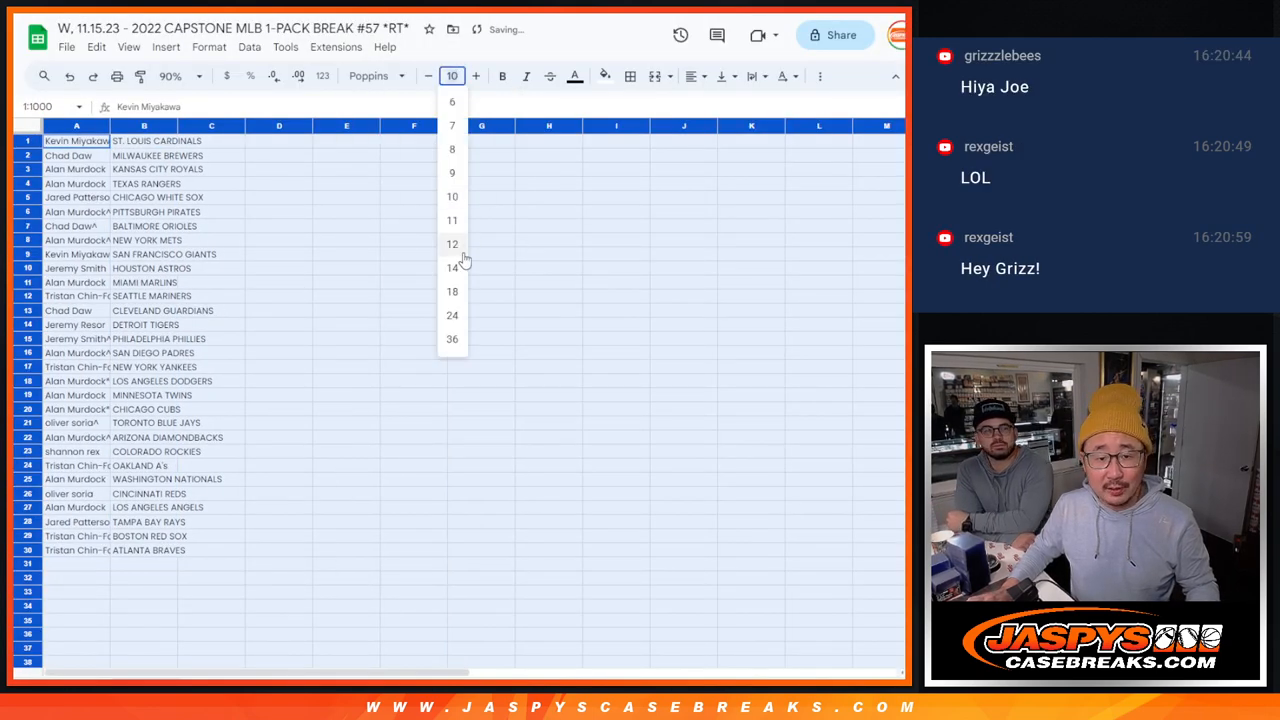
{"action": "left_click", "coordinate": [452, 243]}
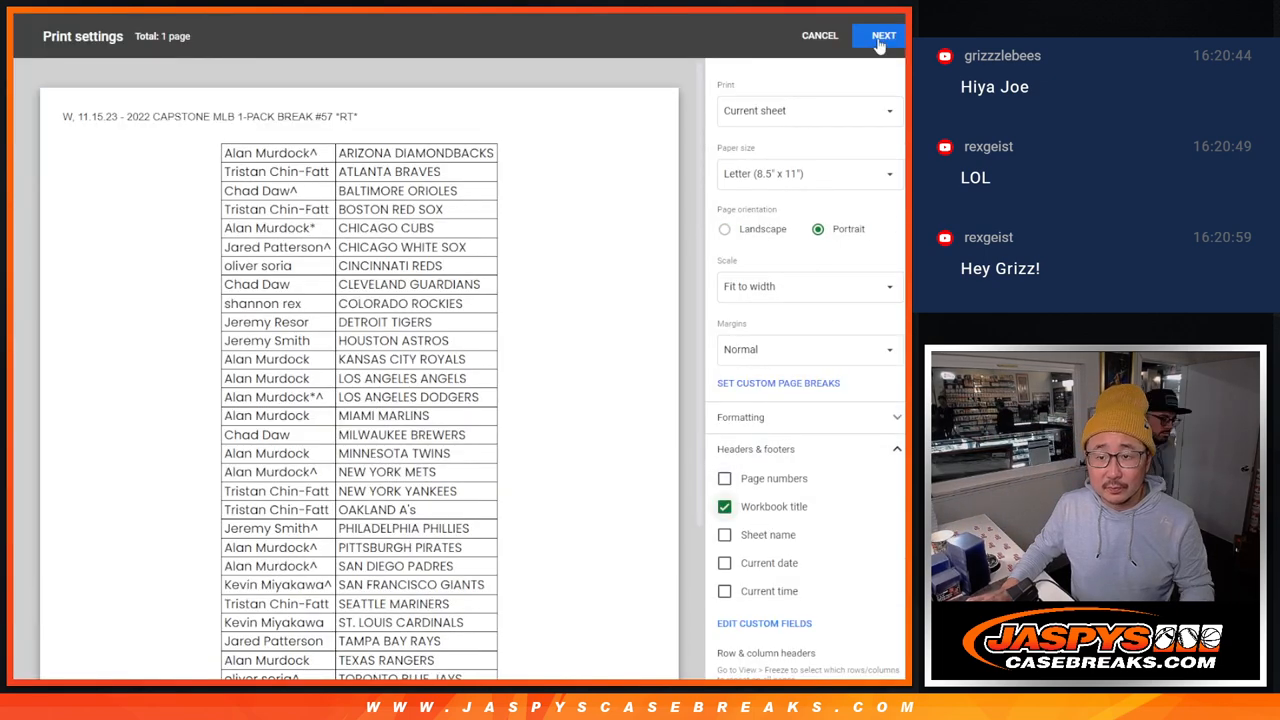
Step: Print the team-sorted name and team pairings
{"action": "left_click", "coordinate": [881, 35]}
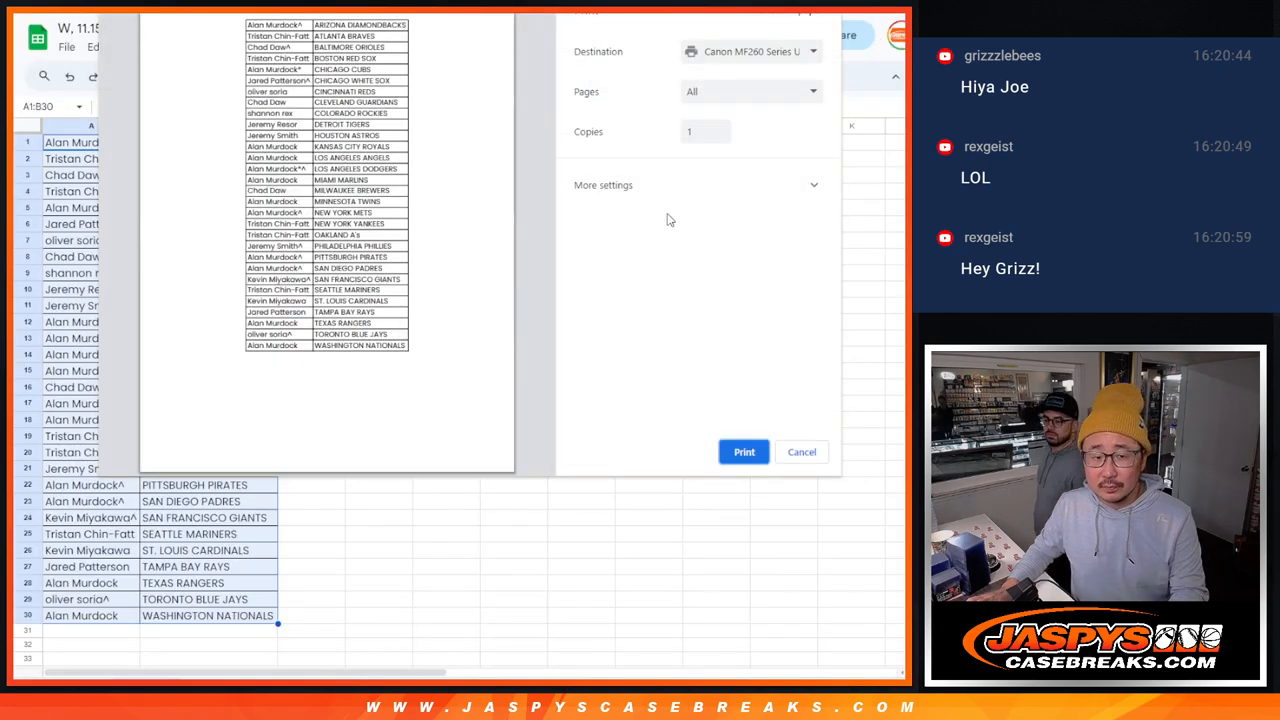
{"action": "left_click", "coordinate": [801, 451]}
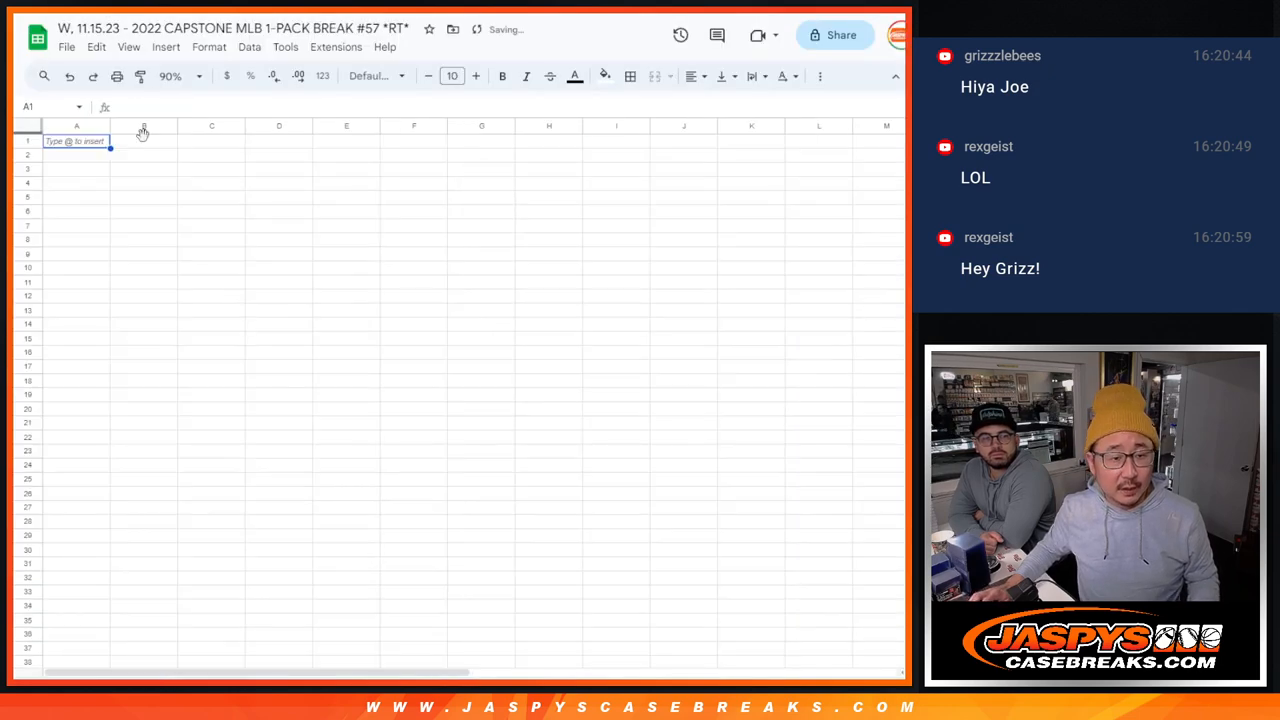
Step: Set all cells to Poppins font at size 18
{"action": "left_click", "coordinate": [372, 76]}
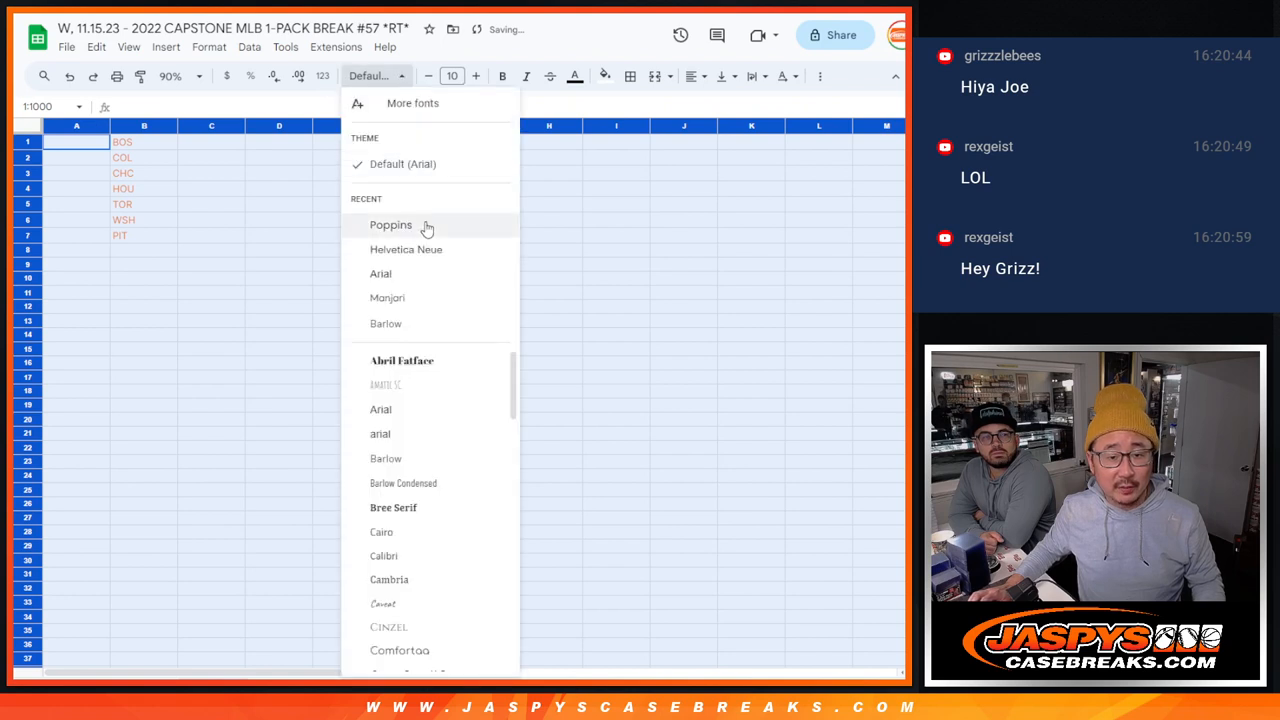
{"action": "left_click", "coordinate": [390, 224]}
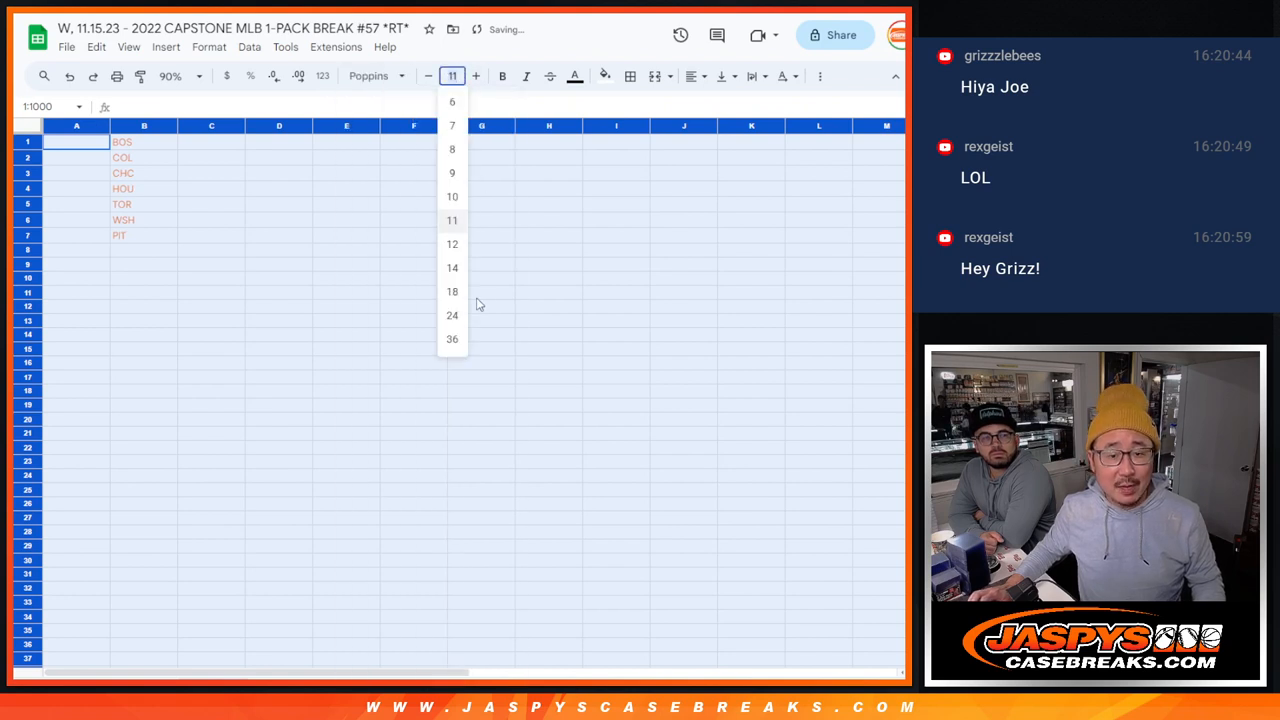
{"action": "left_click", "coordinate": [452, 291]}
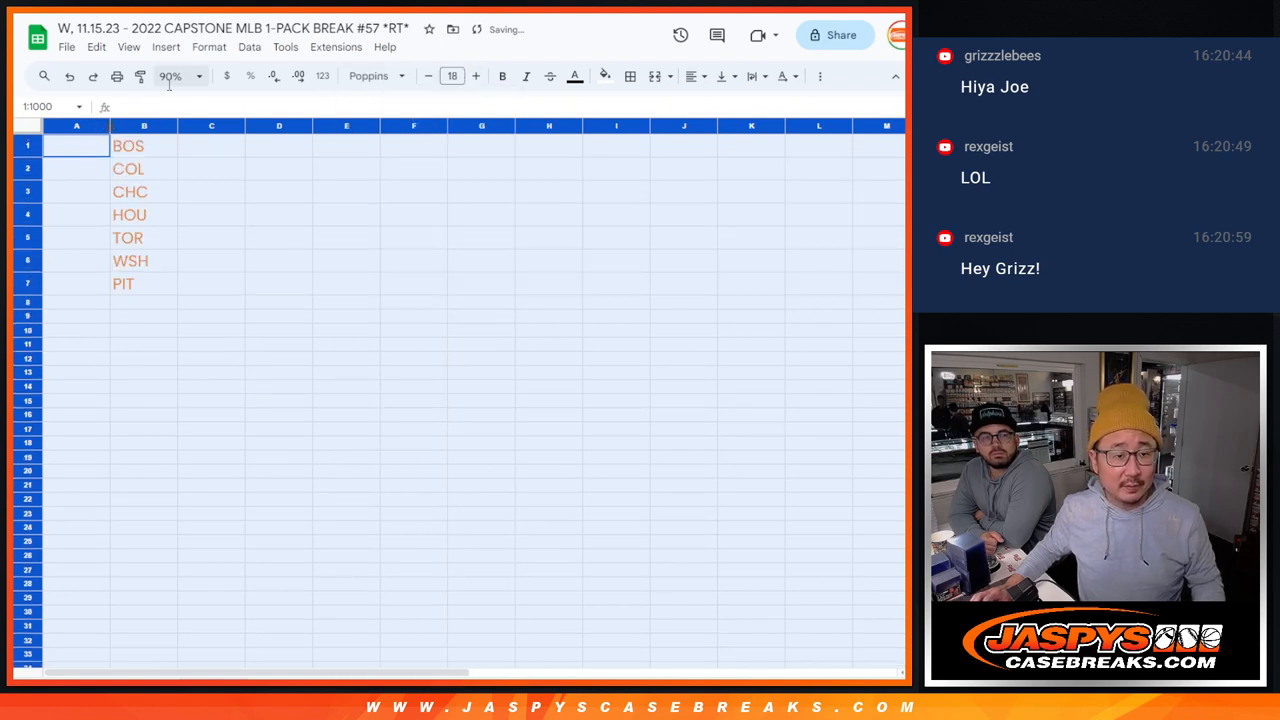
{"action": "left_click", "coordinate": [183, 76]}
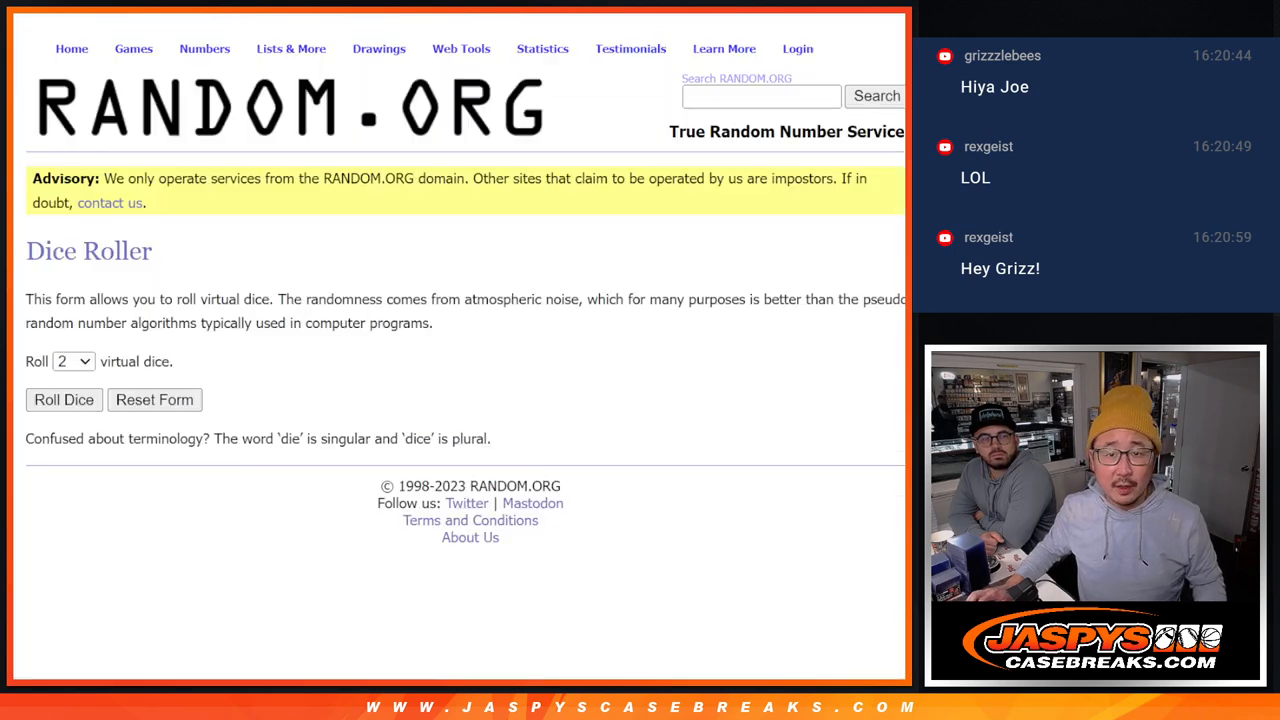
Step: Go from the Dice Roller back to the List Randomizer with the entrant names
{"action": "left_click", "coordinate": [289, 49]}
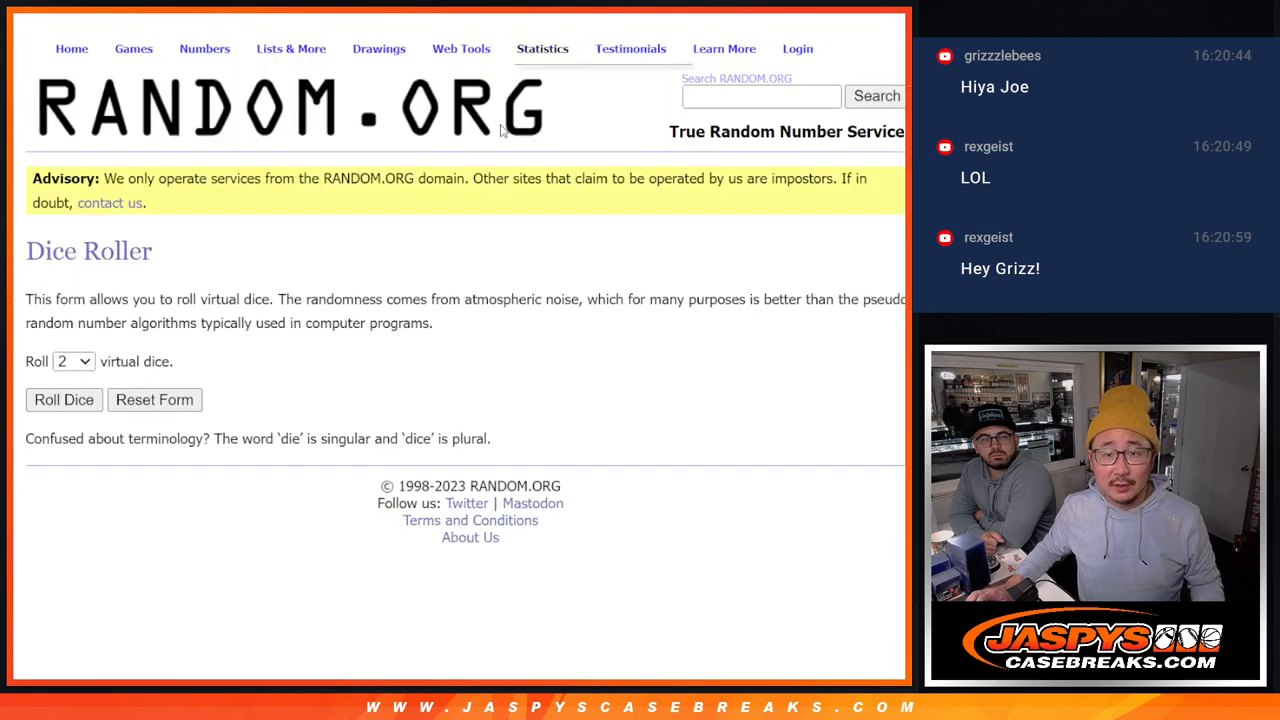
{"action": "left_click", "coordinate": [63, 400]}
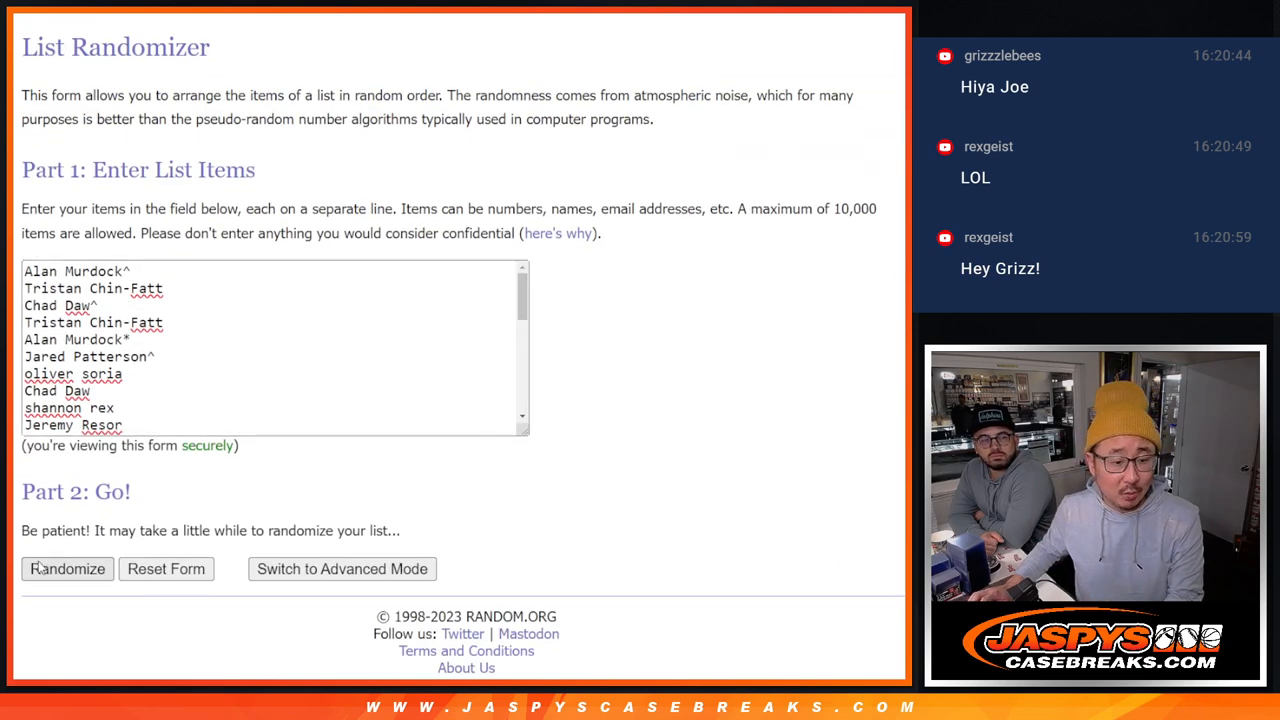
Step: Reshuffle the entrant list repeatedly, then select entries 1–7 of the final order
{"action": "left_click", "coordinate": [67, 569]}
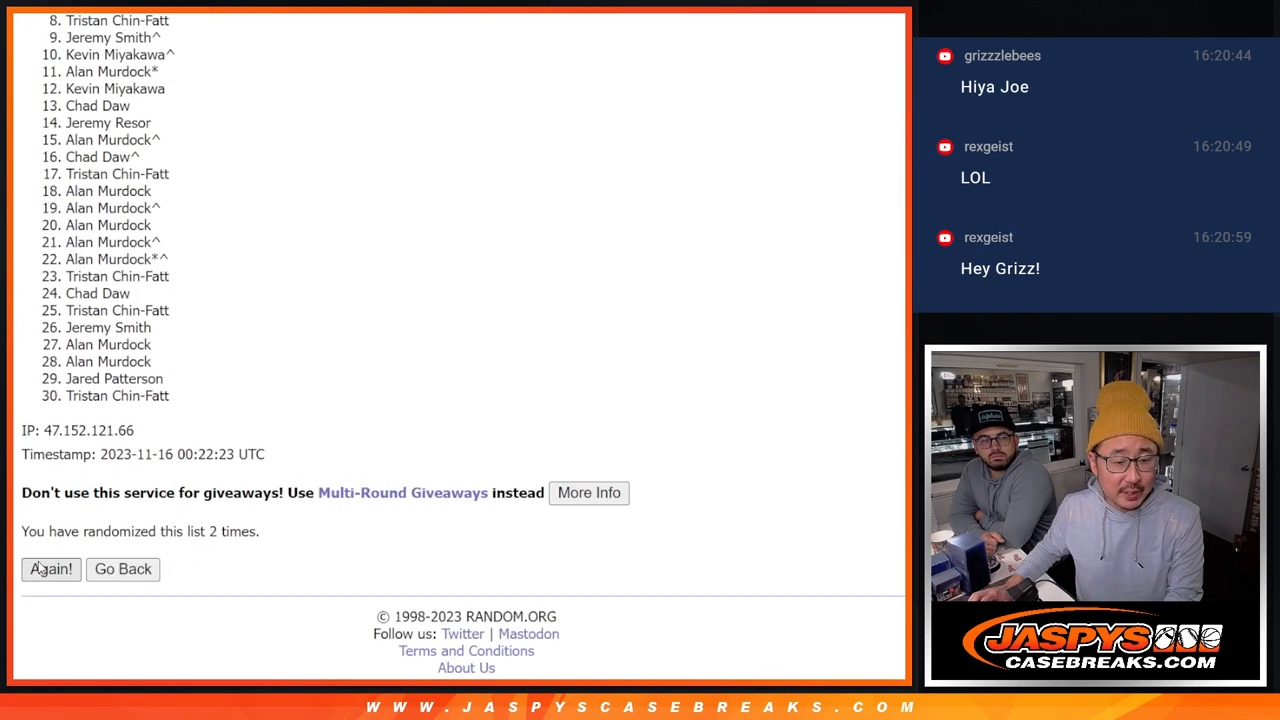
{"action": "left_click", "coordinate": [50, 569]}
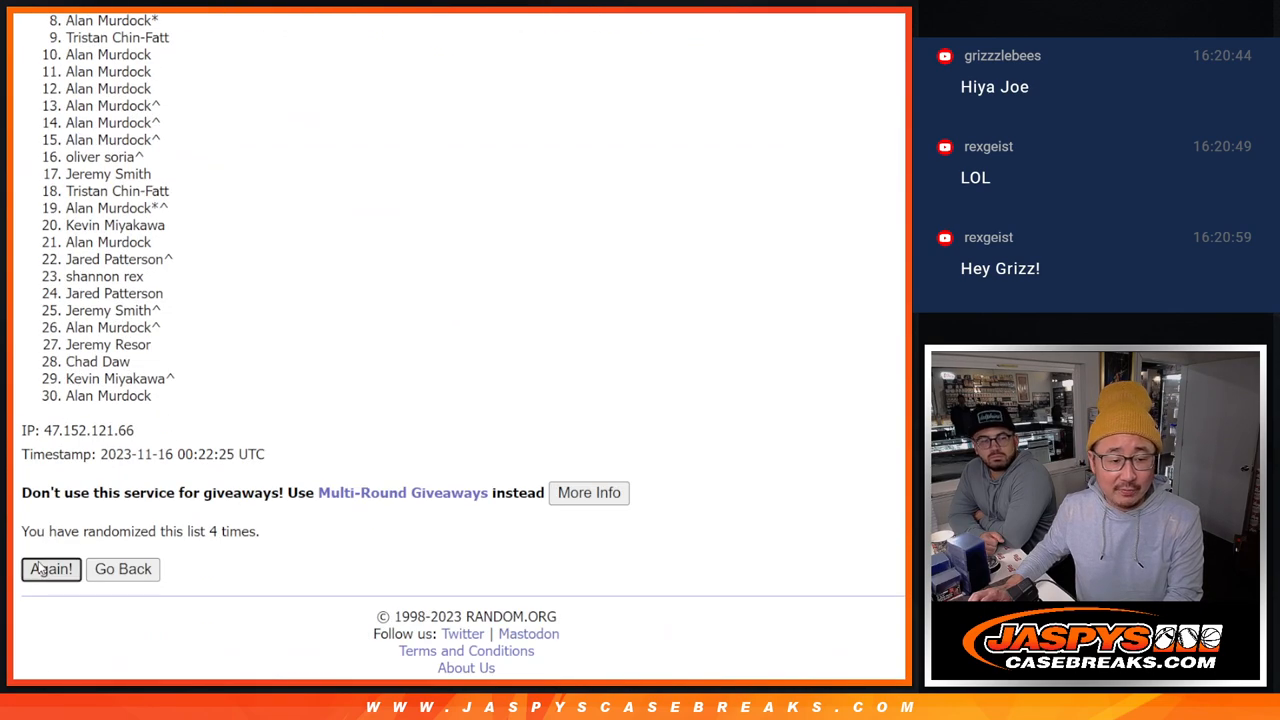
{"action": "left_click", "coordinate": [51, 569]}
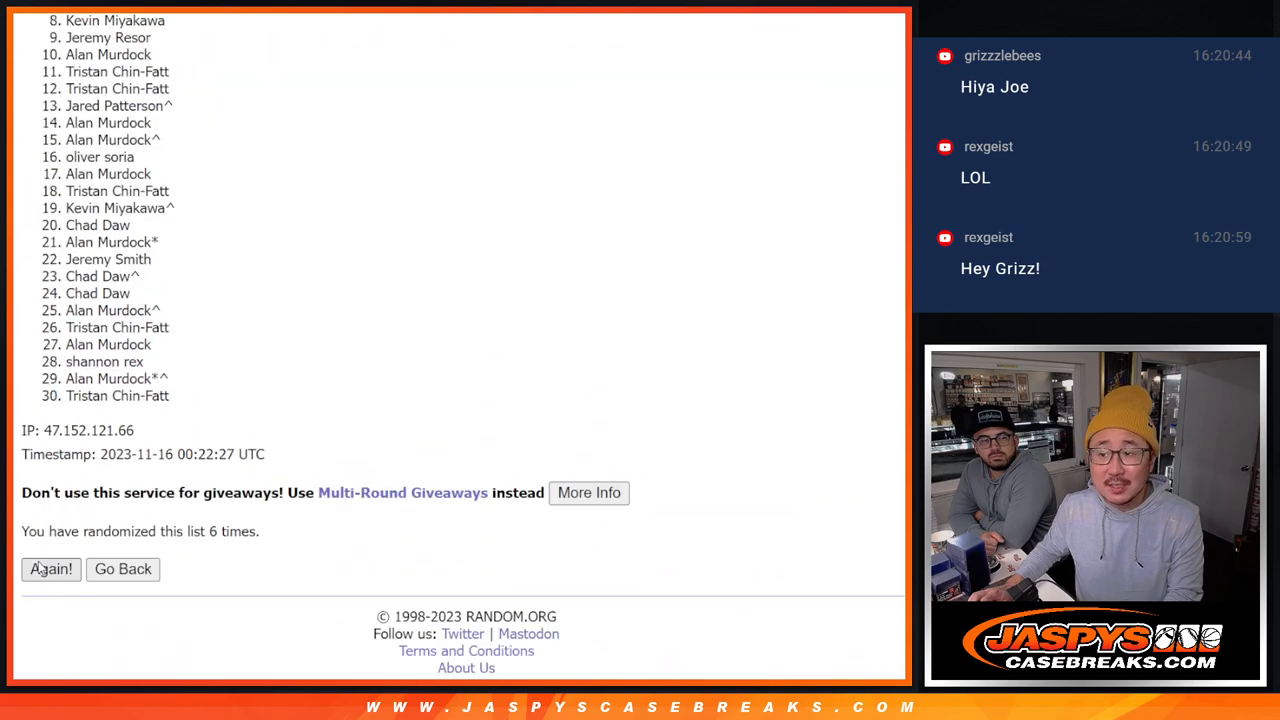
{"action": "left_click", "coordinate": [50, 569]}
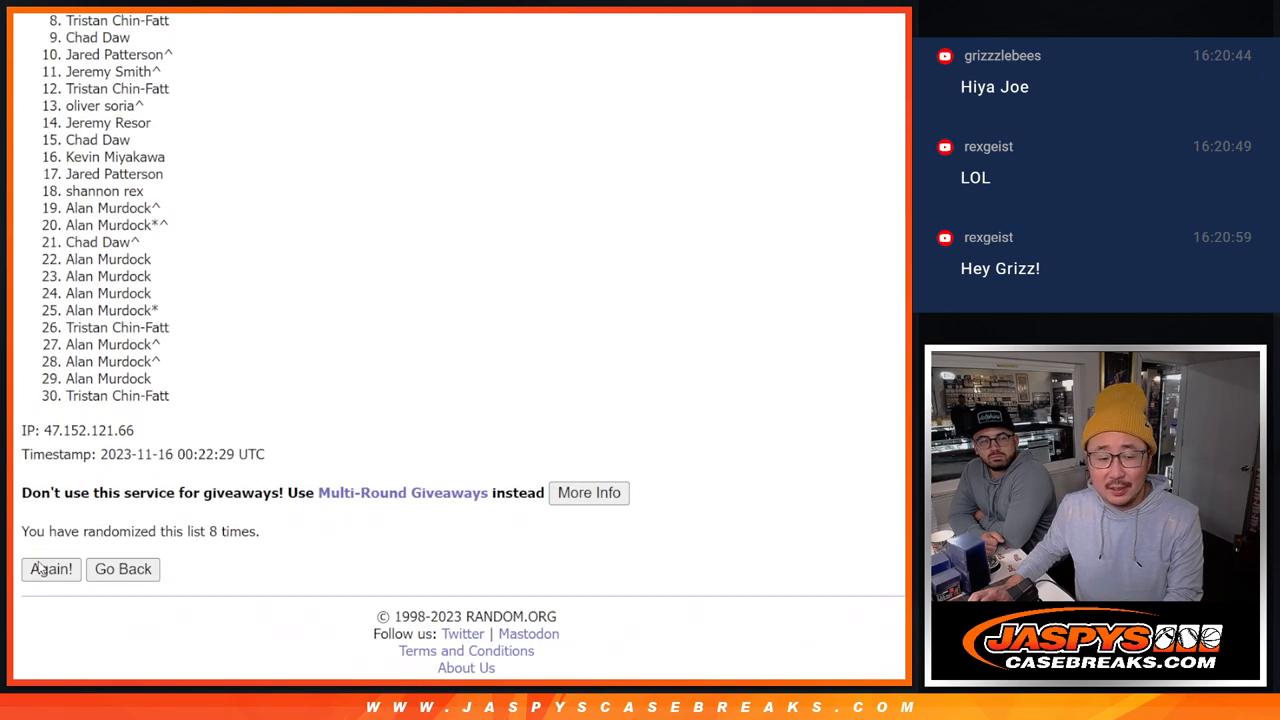
{"action": "left_click", "coordinate": [50, 569]}
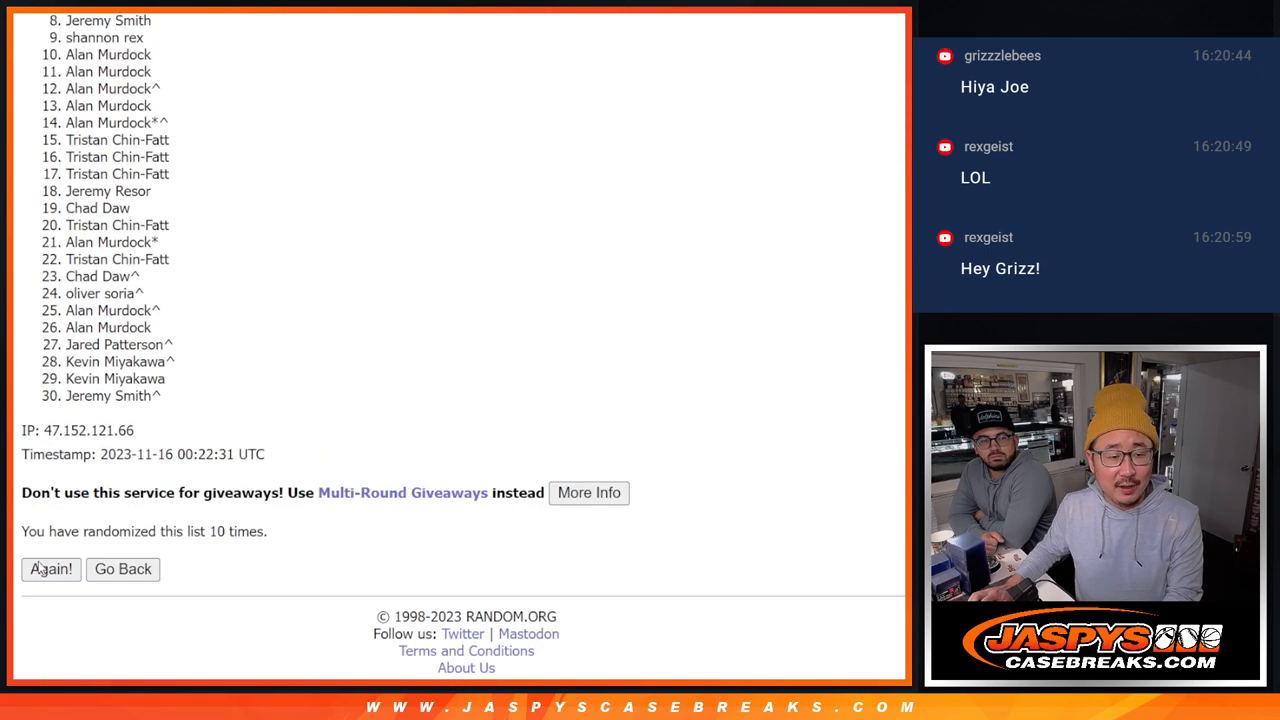
{"action": "left_click", "coordinate": [51, 569]}
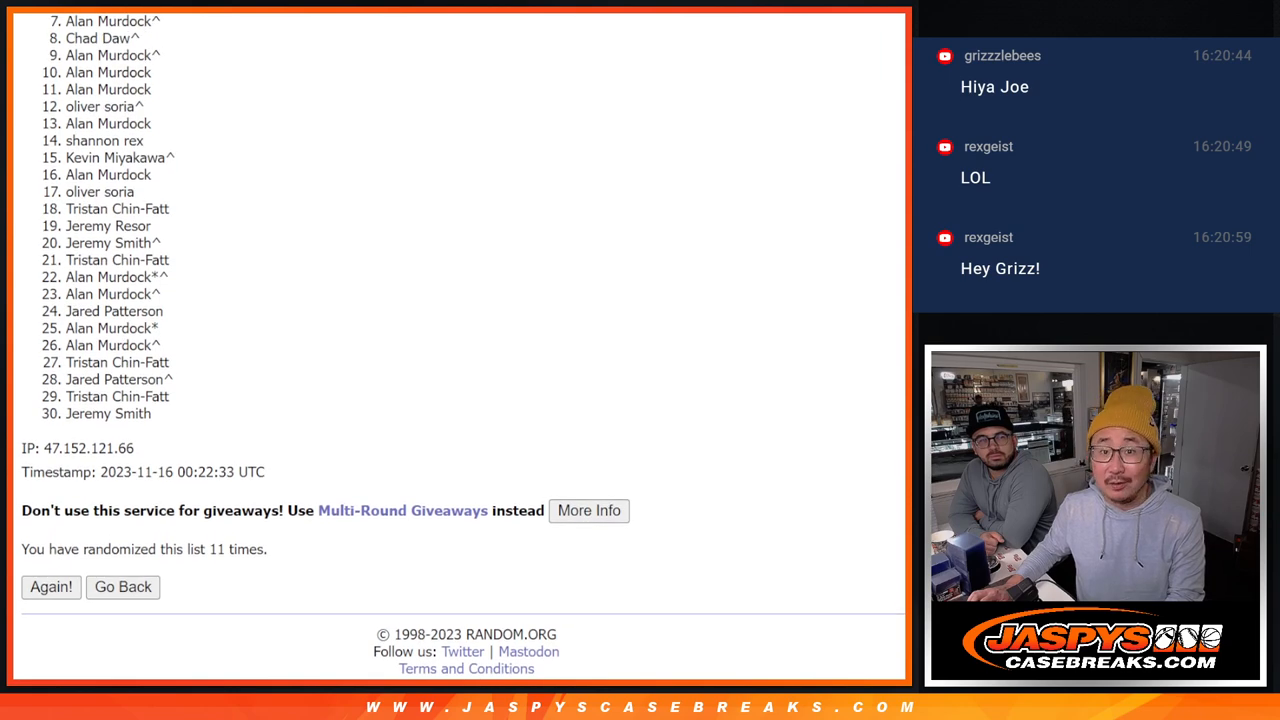
{"action": "scroll", "scroll_direction": "up", "scroll_amount": 3}
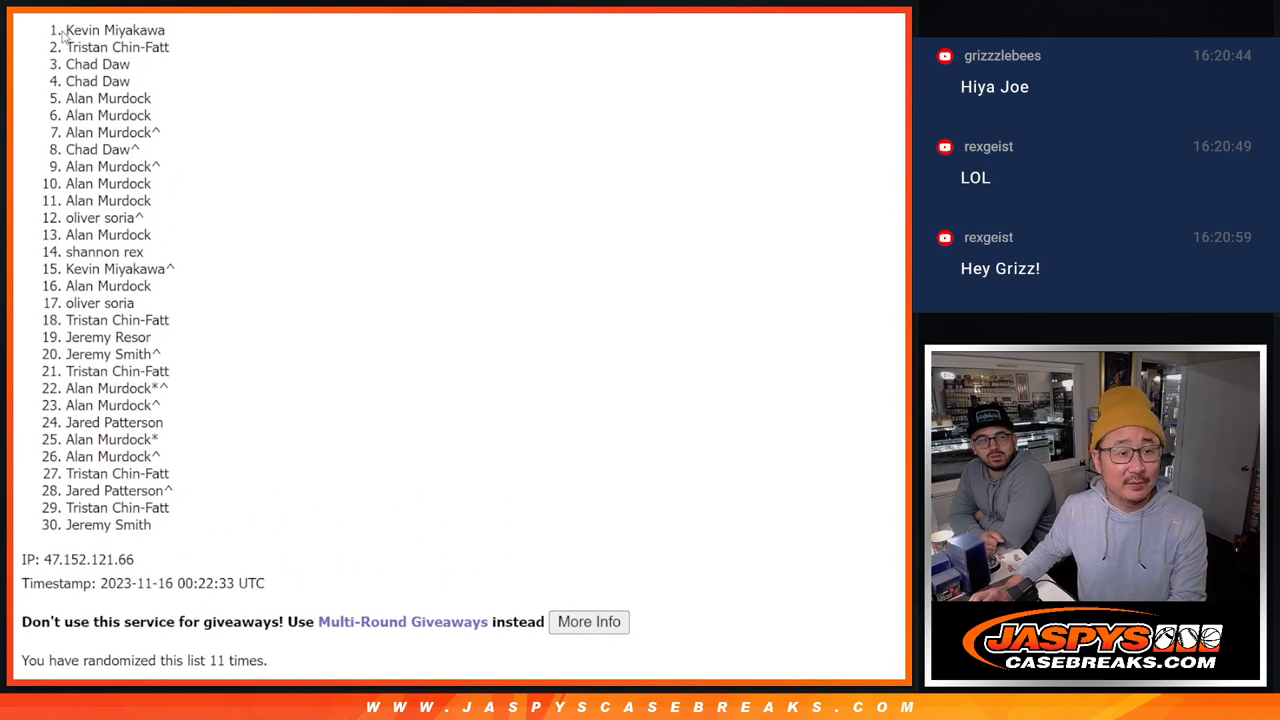
{"action": "left_click_drag", "start_coordinate": [65, 30], "coordinate": [160, 132]}
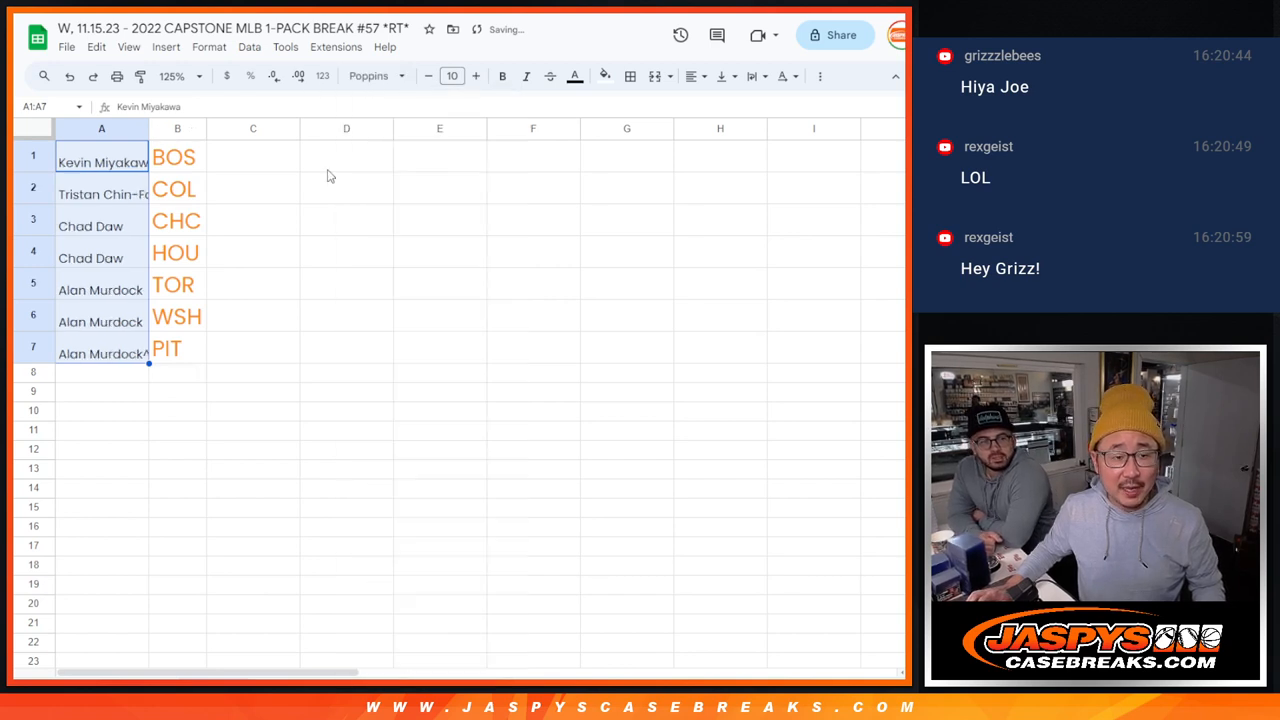
Step: Make the seven names in A1:A7 size 18 and type '/cap' in the first entry
{"action": "left_click", "coordinate": [452, 75]}
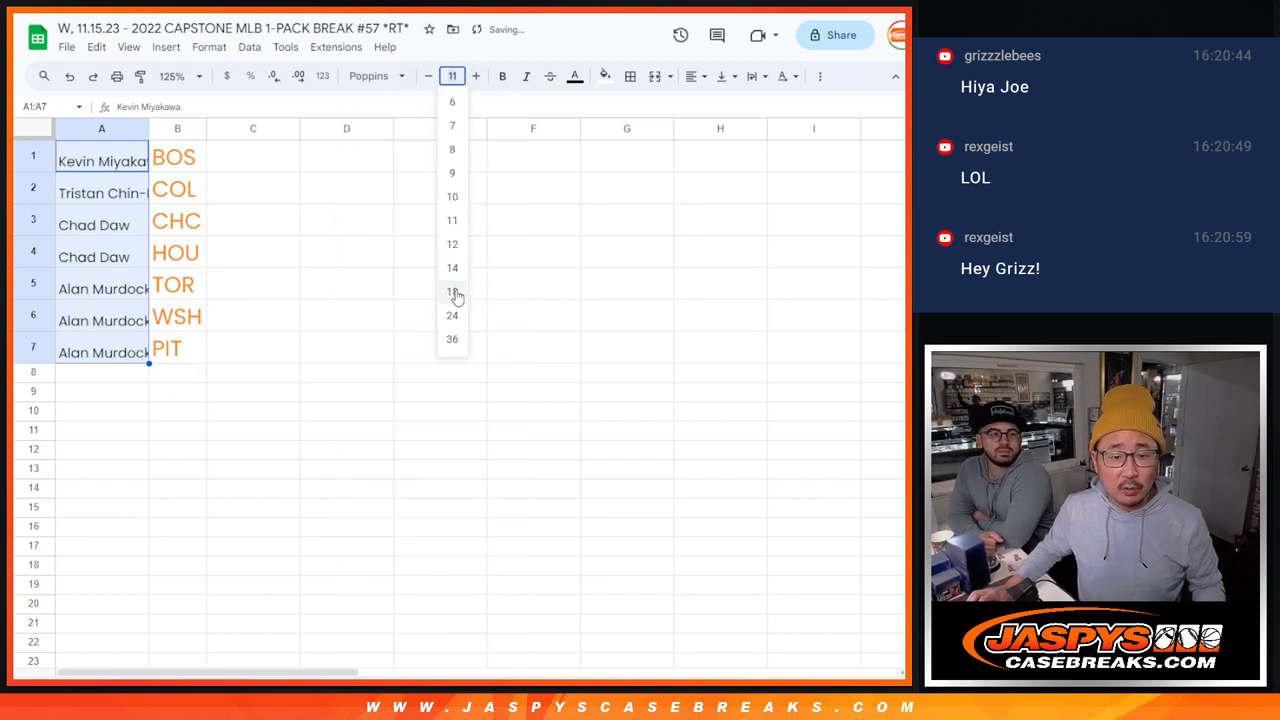
{"action": "left_click", "coordinate": [452, 291]}
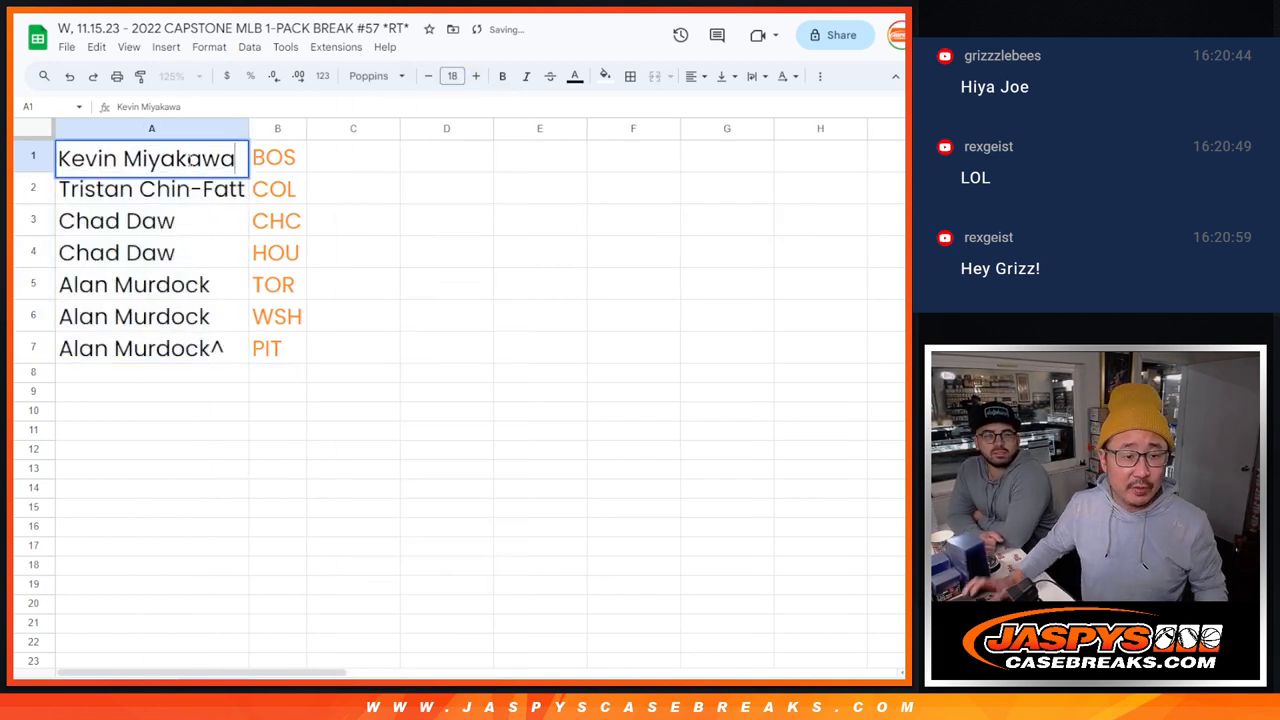
{"action": "type", "text": "/cap"}
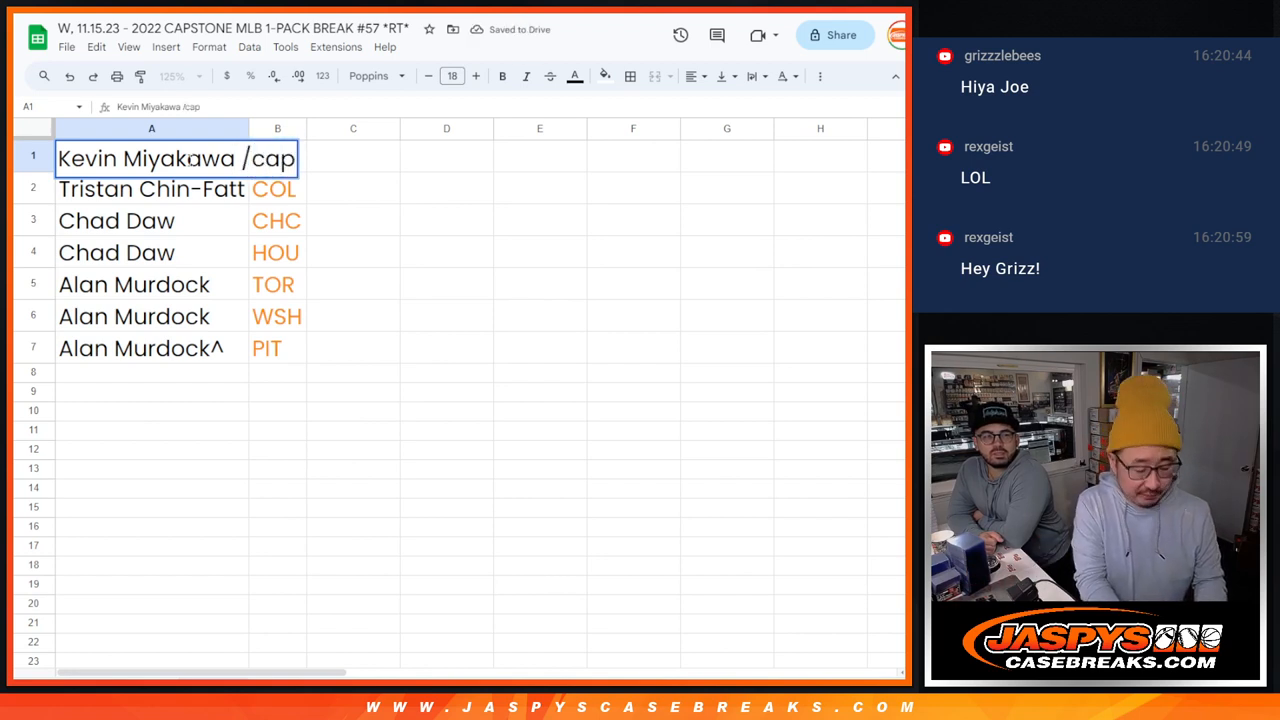